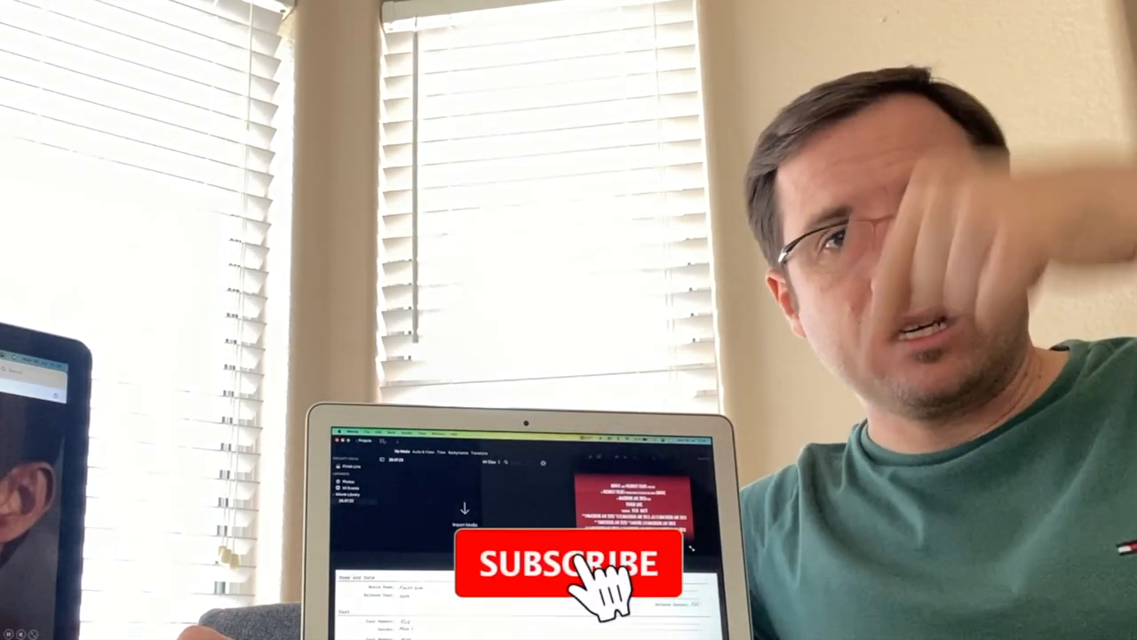
{"action": "left_click", "coordinate": [568, 565]}
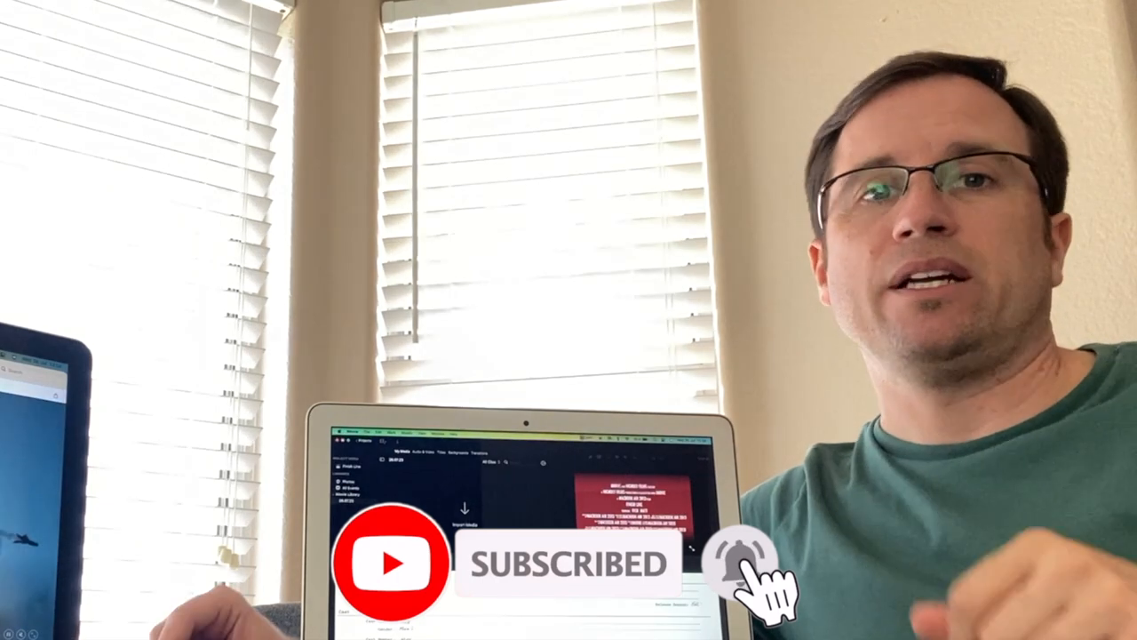